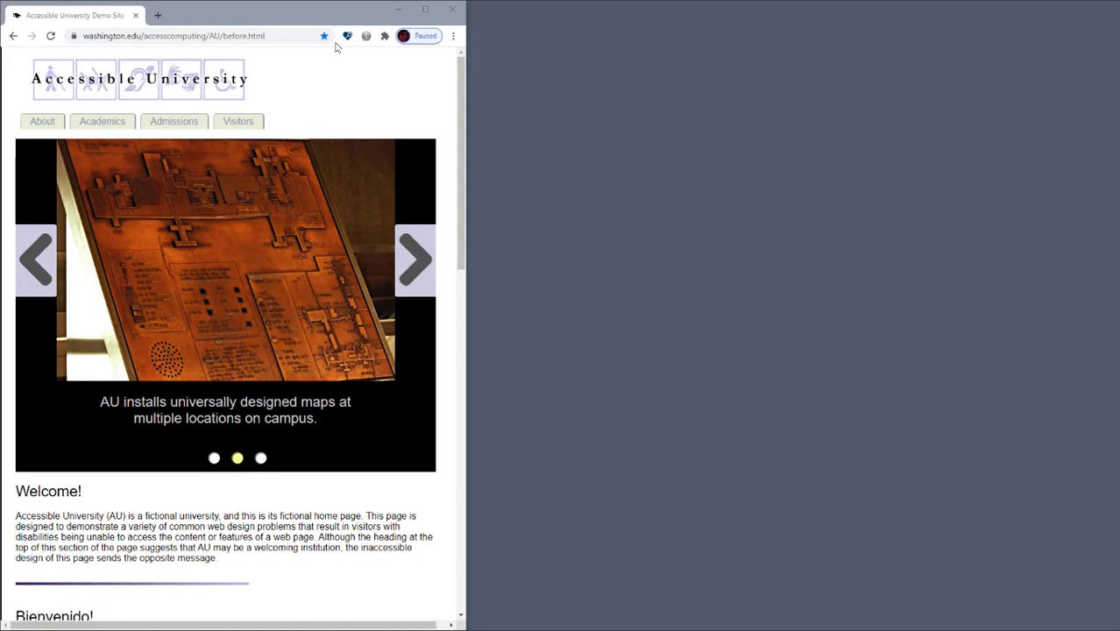
# - Launch a FastPass scan of the Accessible University demo page from the extension's launch pad
pyautogui.click(347, 35)
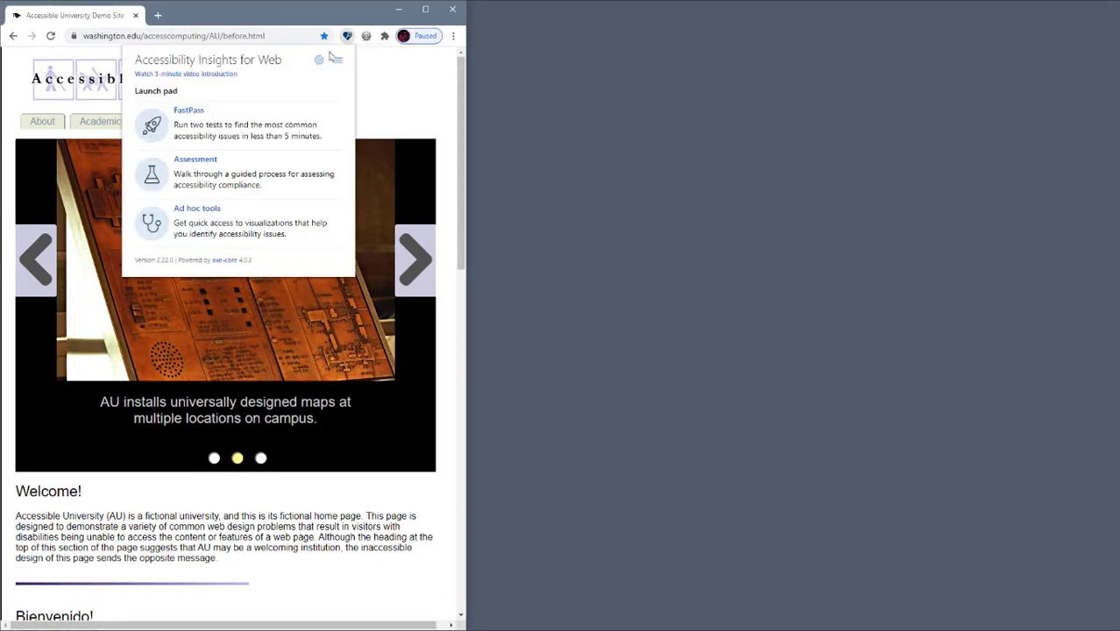
pyautogui.click(189, 109)
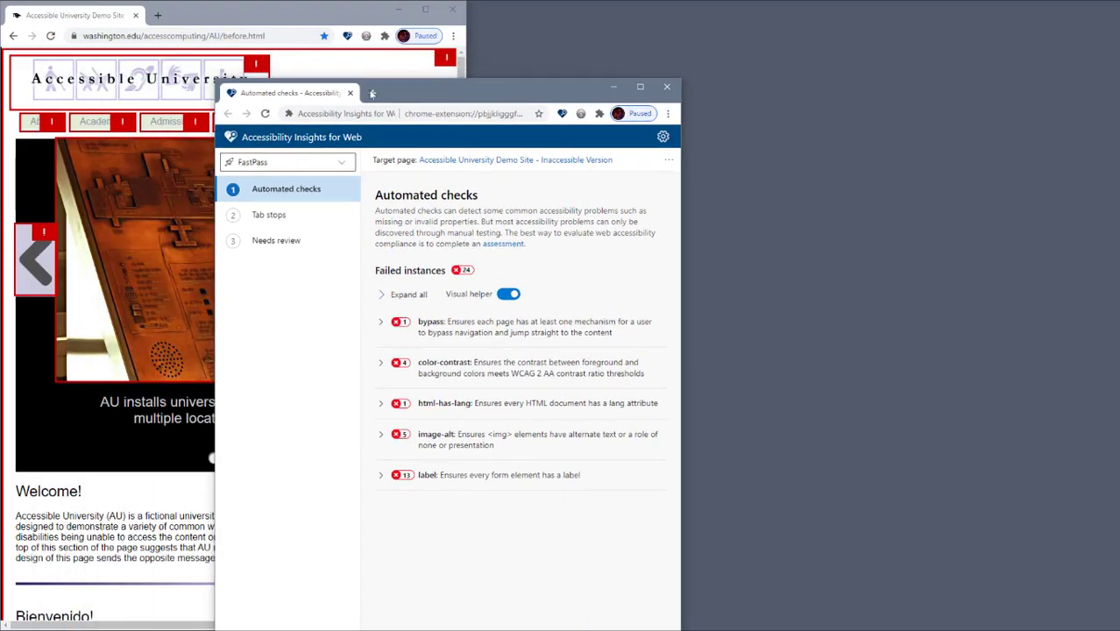
# - Snap the FastPass results window to the right half beside the browser
pyautogui.click(639, 87)
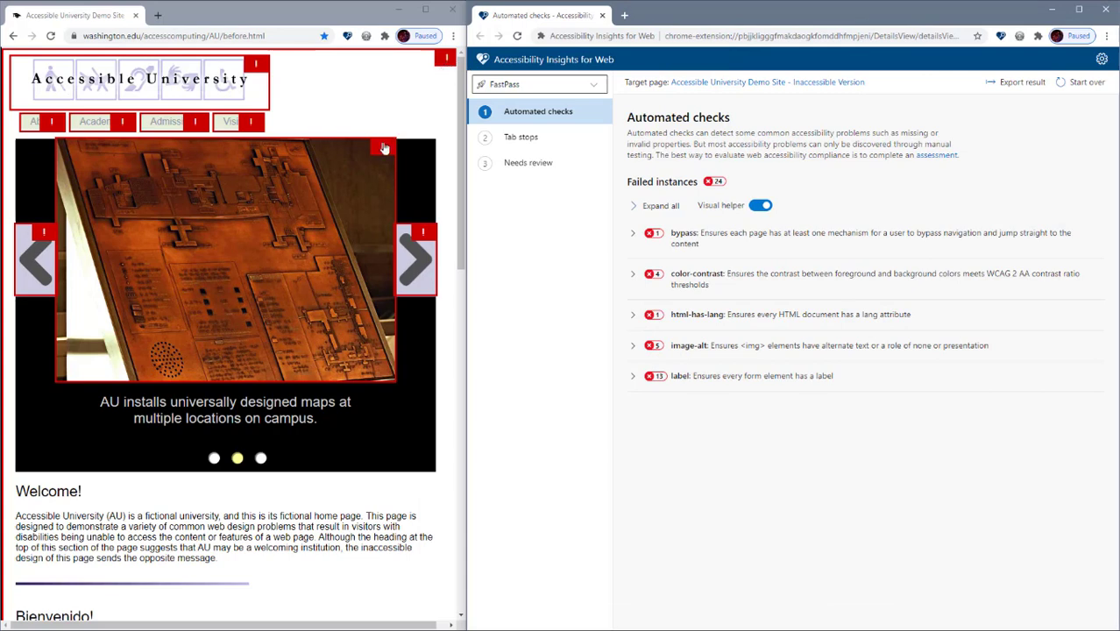
pyautogui.moveTo(704, 247)
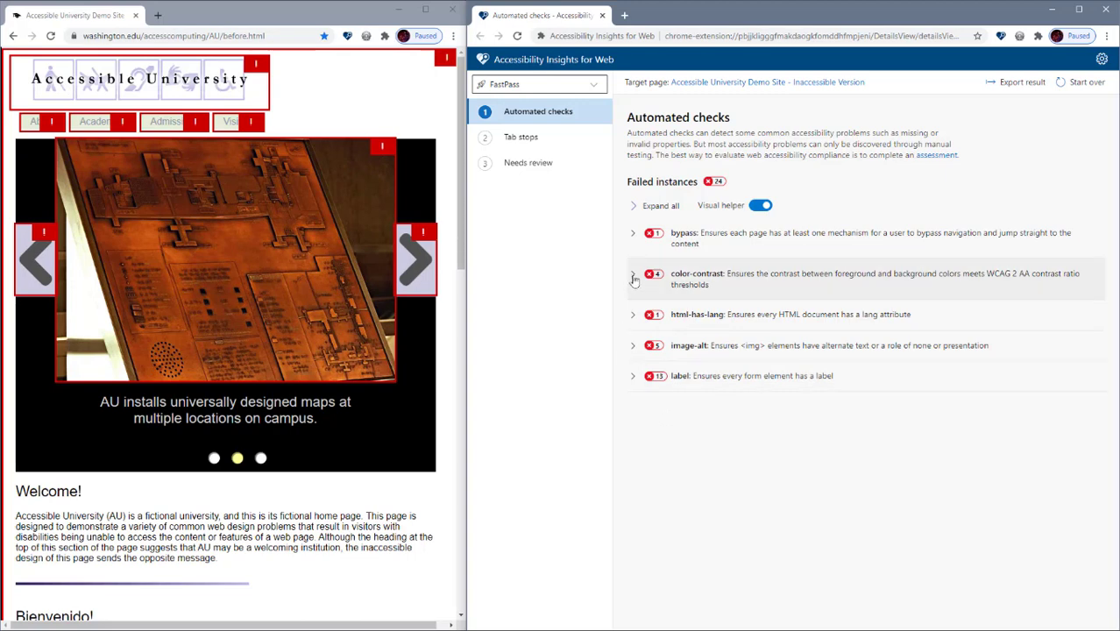
# - Expand the color-contrast rule to list each failing link's path, snippet and fix guidance
pyautogui.click(633, 274)
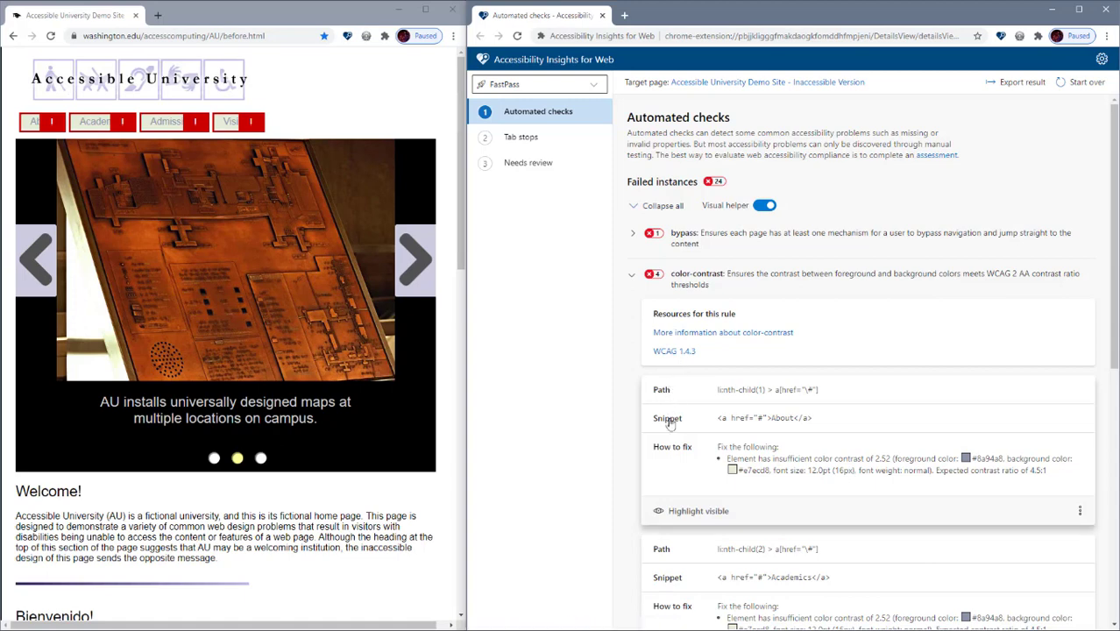
pyautogui.moveTo(668, 463)
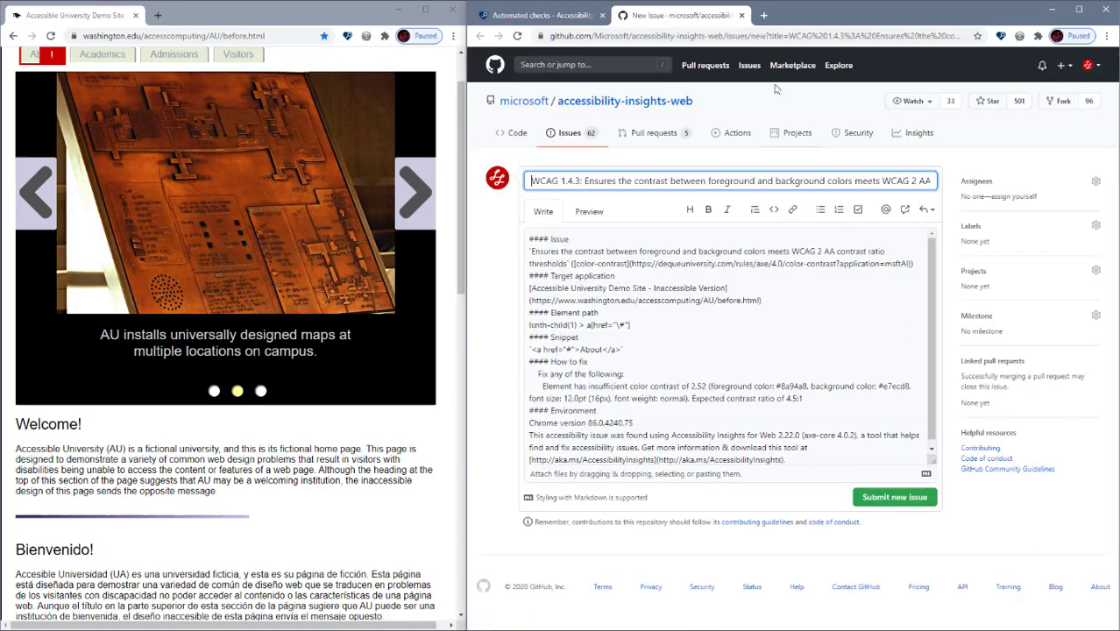
# - Copy the failure details of the first color-contrast instance from the Automated checks list
pyautogui.click(540, 14)
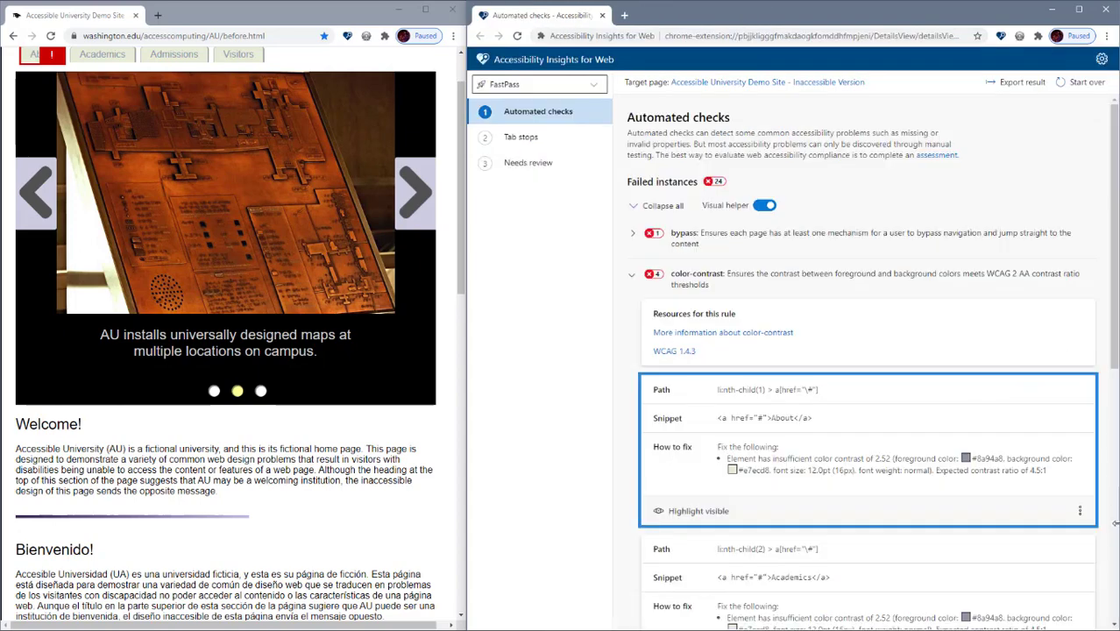
pyautogui.click(1079, 510)
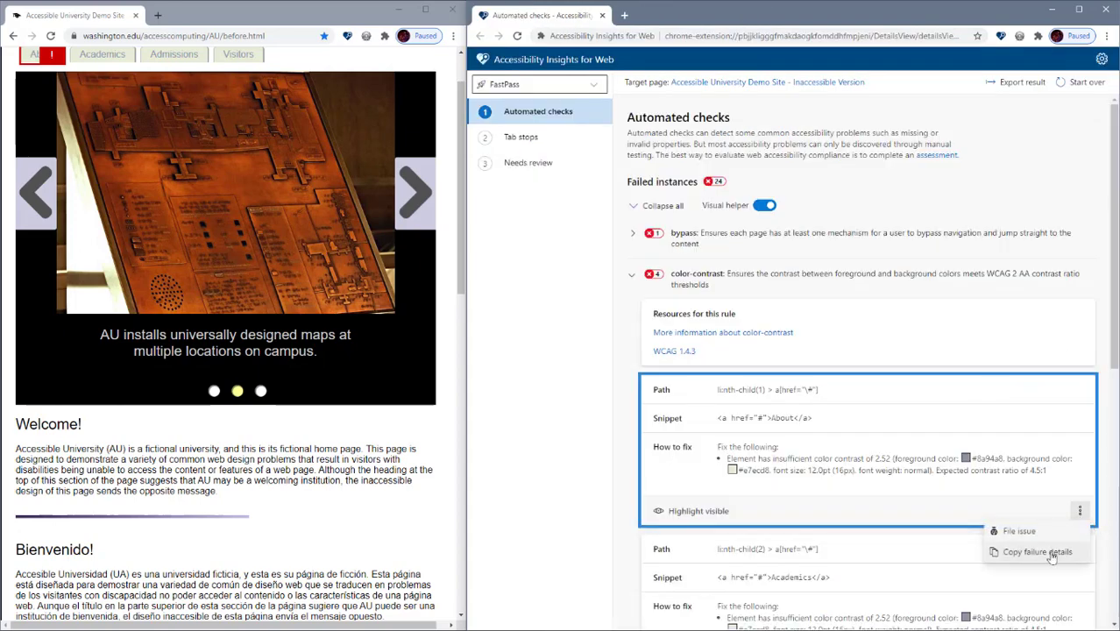
pyautogui.click(1037, 550)
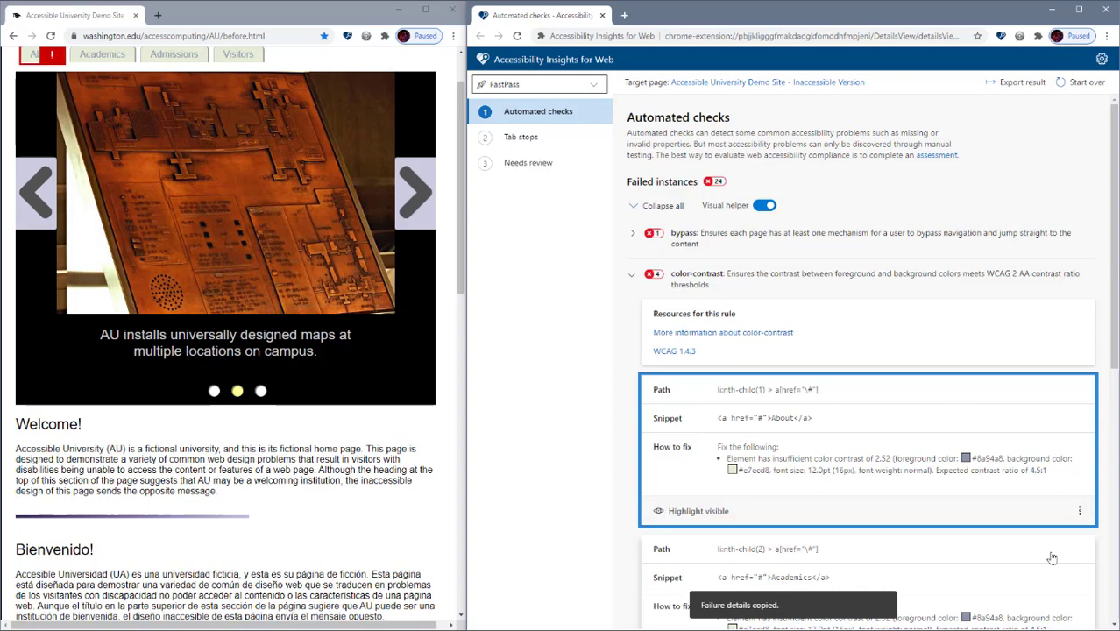
pyautogui.moveTo(1051, 436)
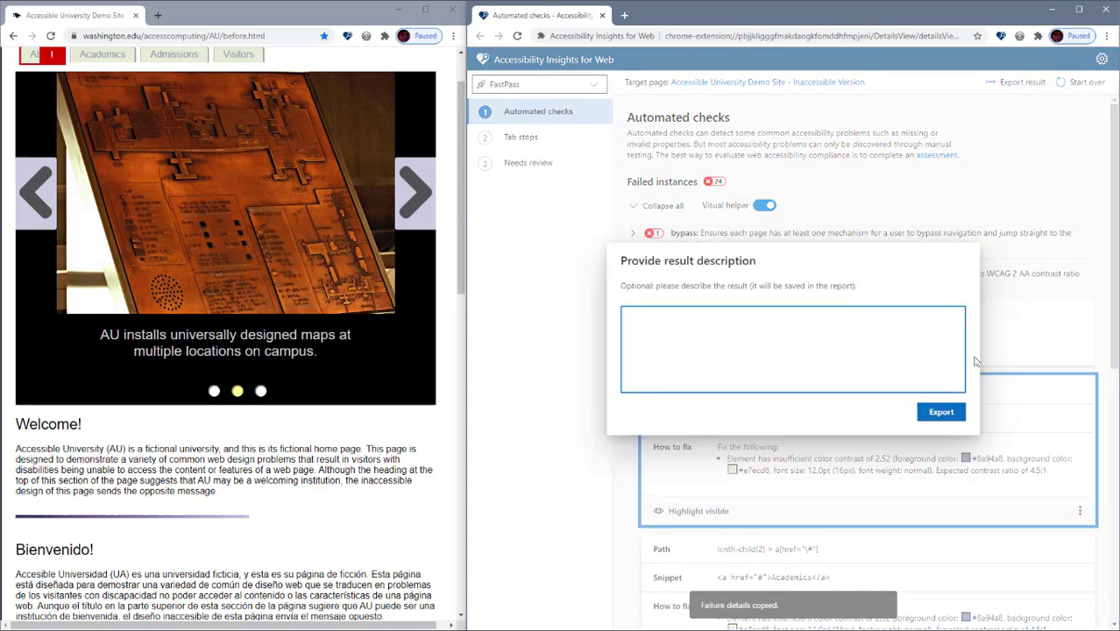
# - Close the Provide result description dialog and return to the collapsed failed checks list
pyautogui.click(939, 412)
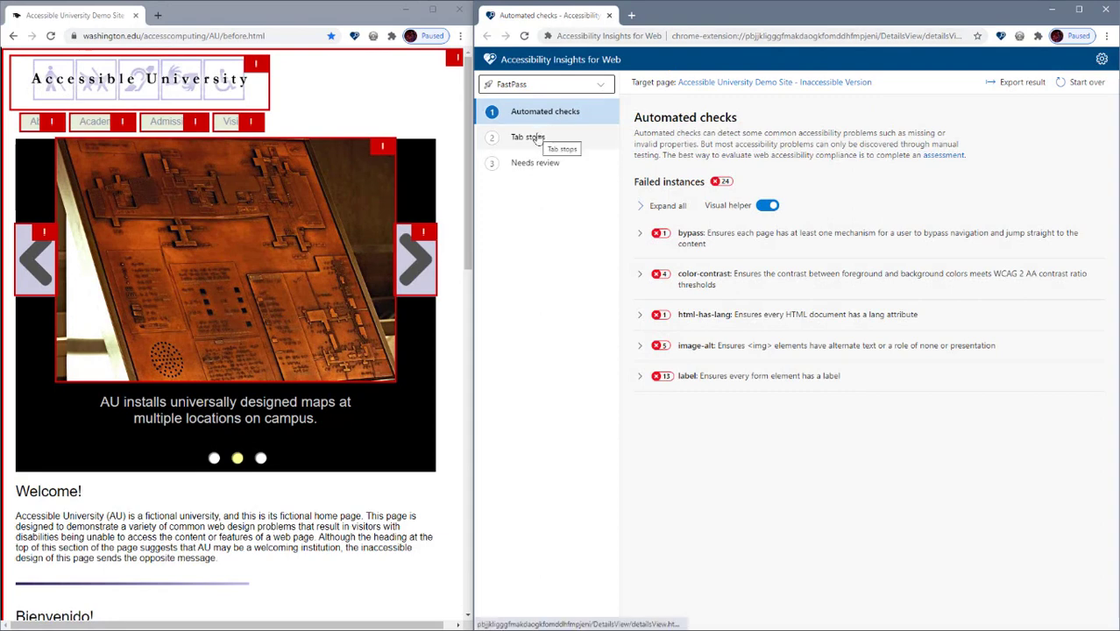
# - Turn on Show tab stops in the Tab stops test to mark focusable elements on the demo page
pyautogui.click(528, 136)
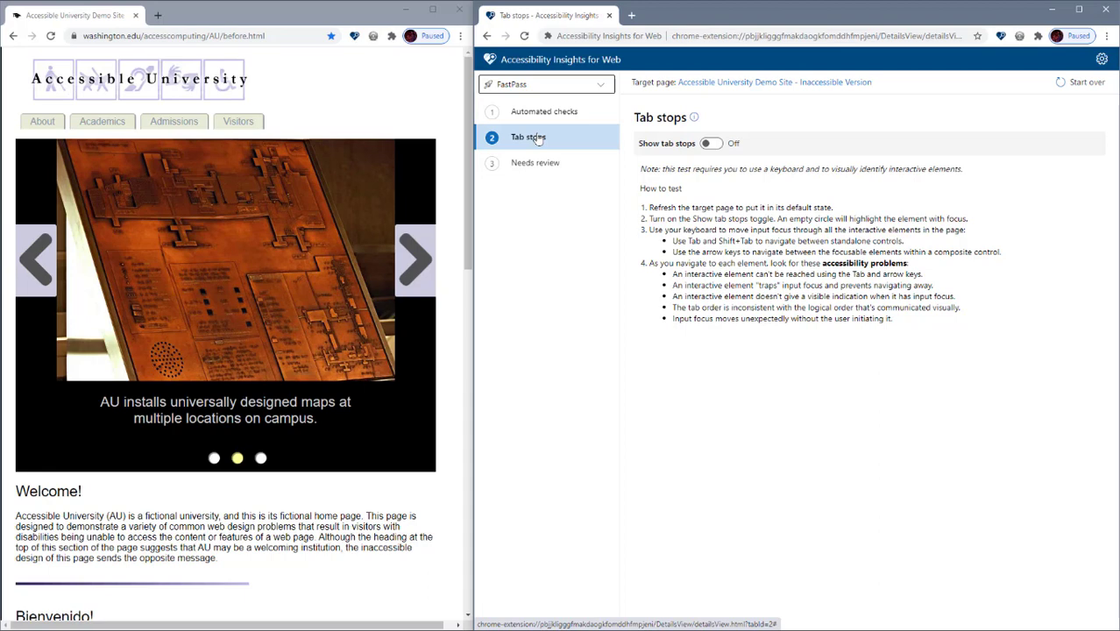
pyautogui.moveTo(536, 141)
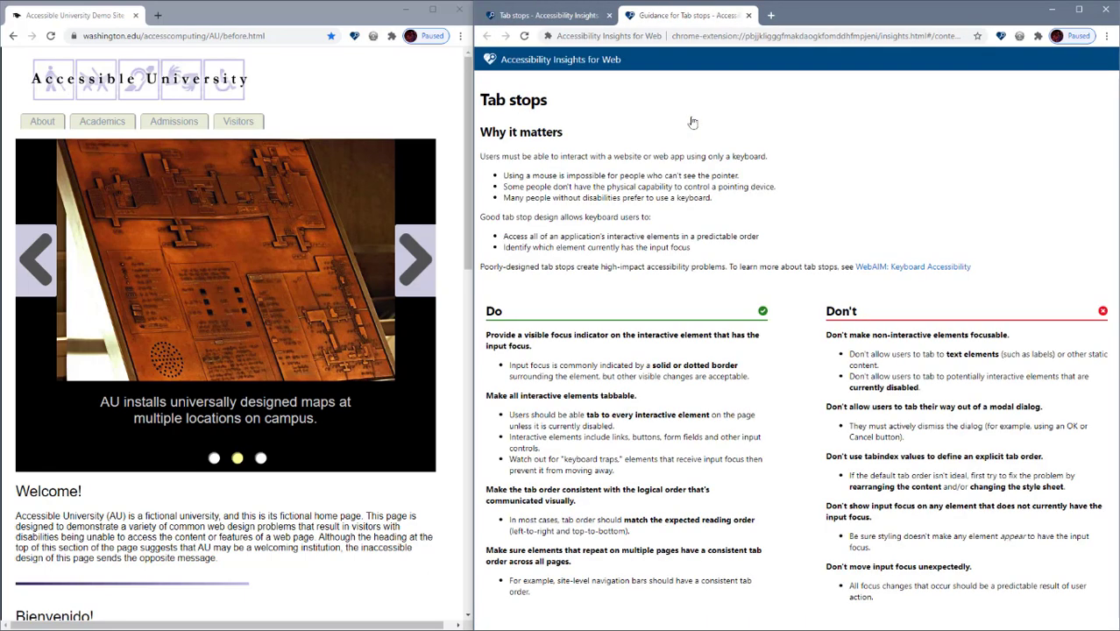
pyautogui.moveTo(683, 261)
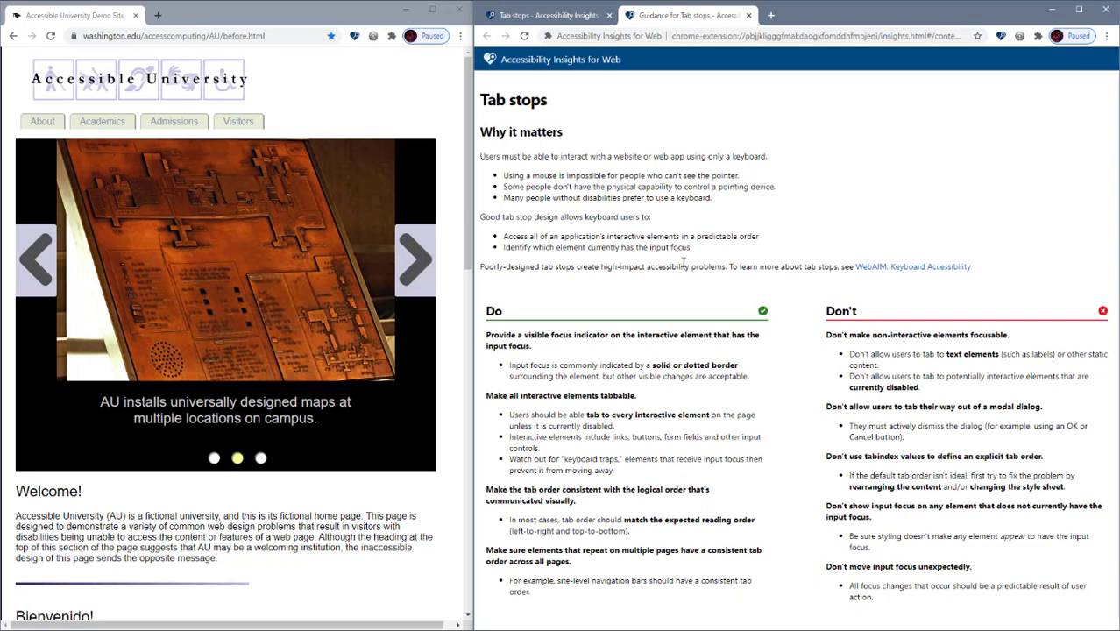
pyautogui.moveTo(718, 154)
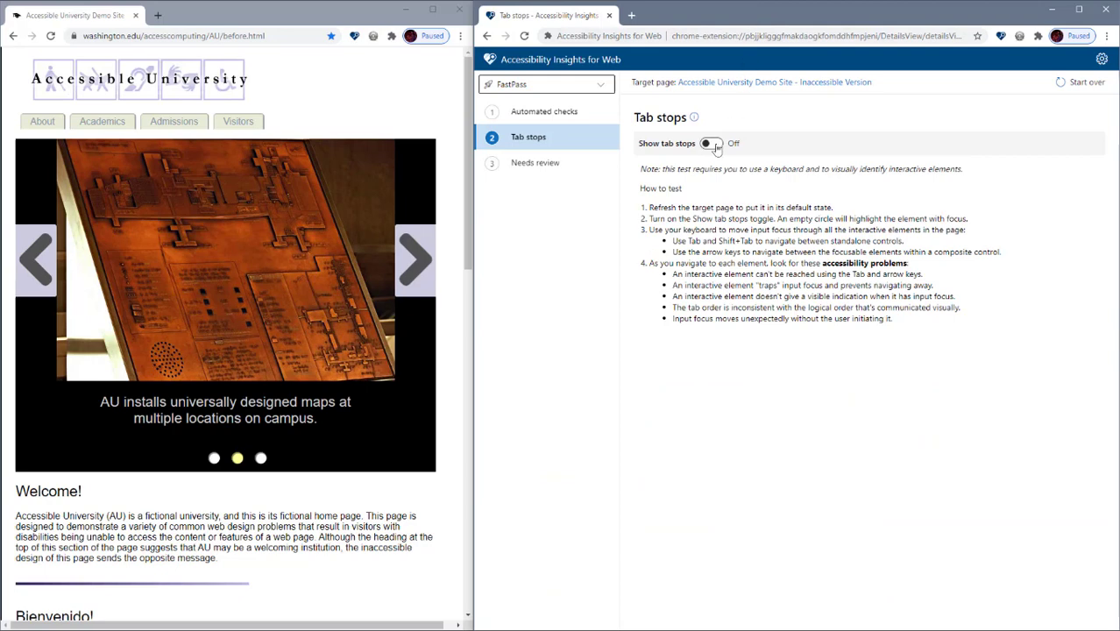
pyautogui.click(712, 143)
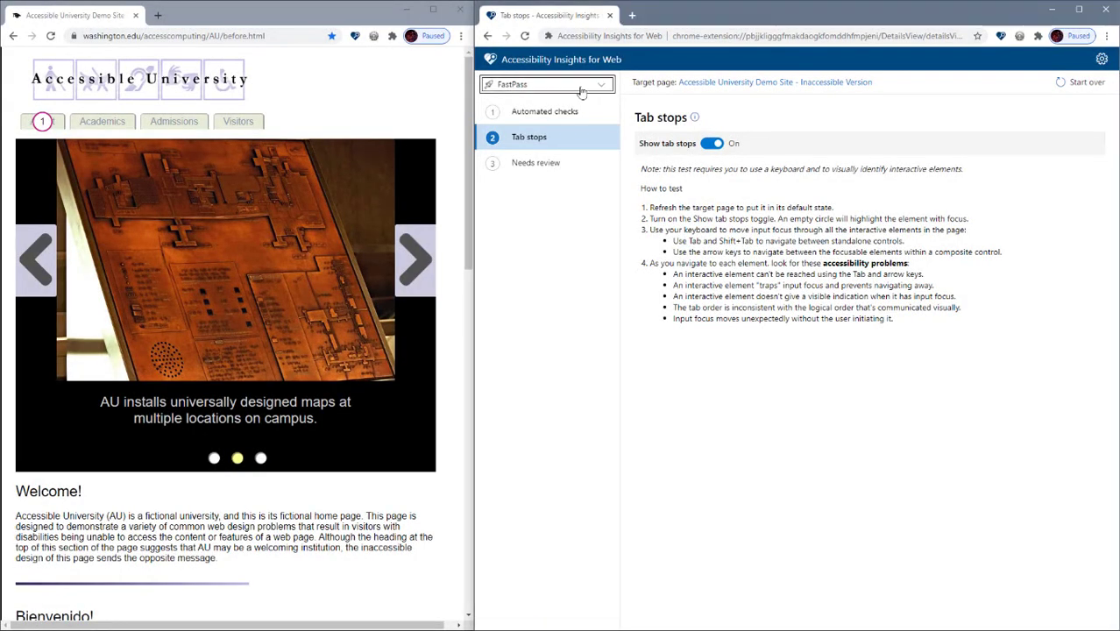
# - Switch to Assessment mode and show the Images getting-started guidance with its four sub-tests
pyautogui.click(543, 84)
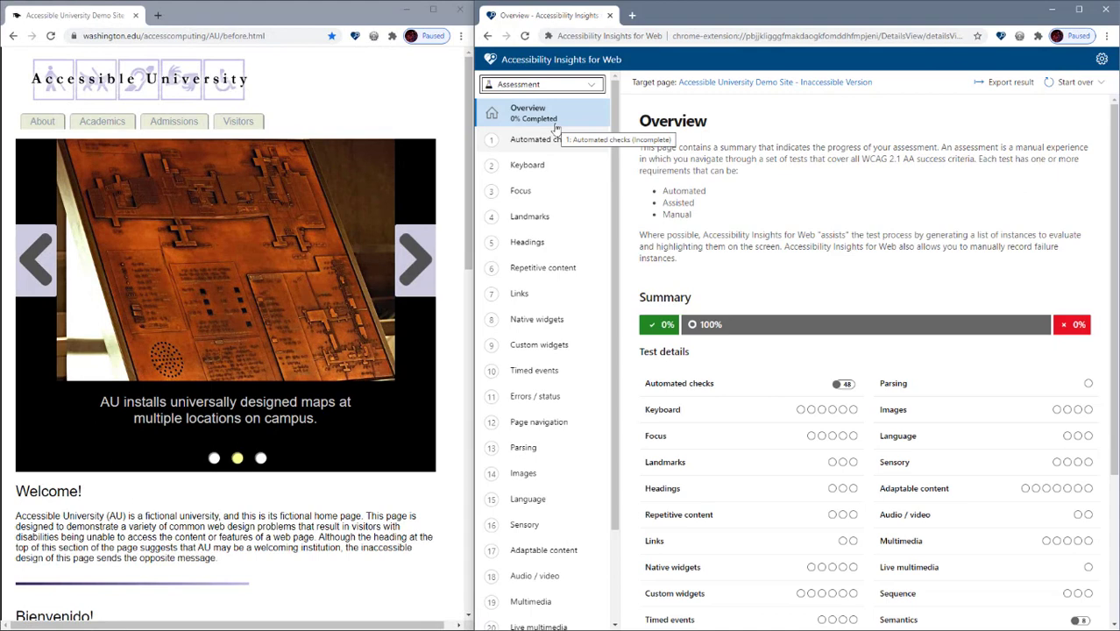
pyautogui.moveTo(543, 140)
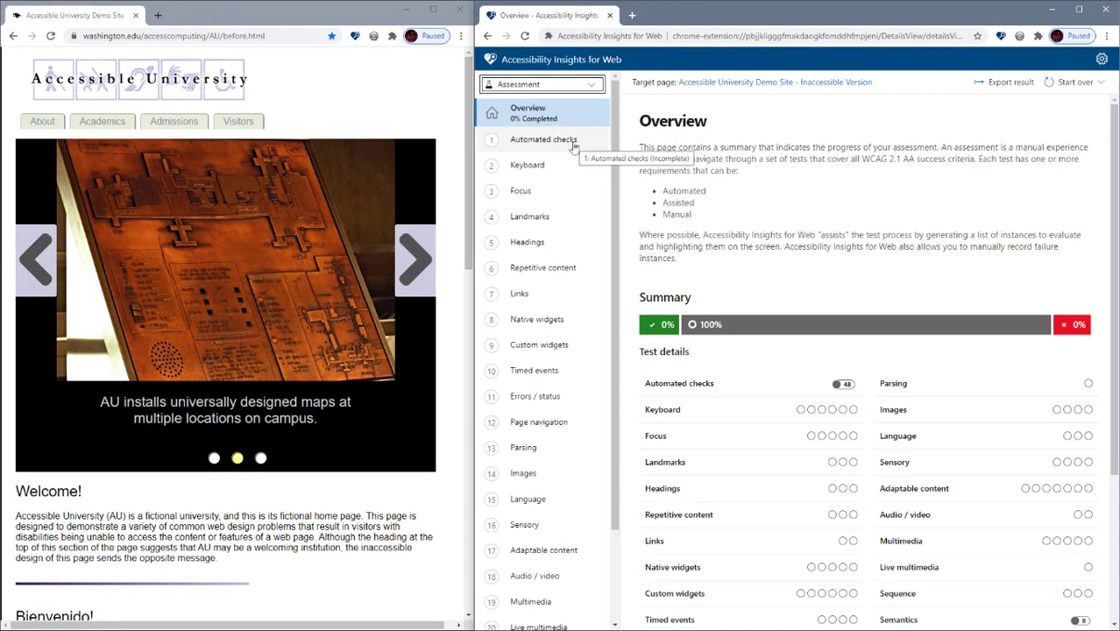
pyautogui.click(522, 473)
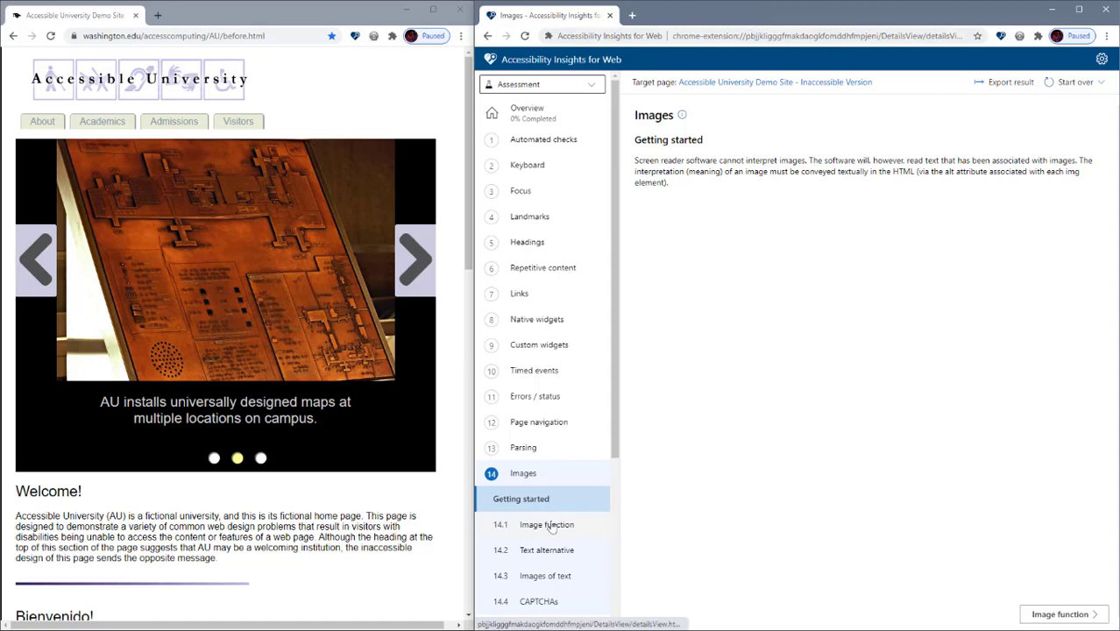
# - Review the 14.1 Image function guidance and turn on its Visual helper to highlight demo-page images
pyautogui.click(546, 524)
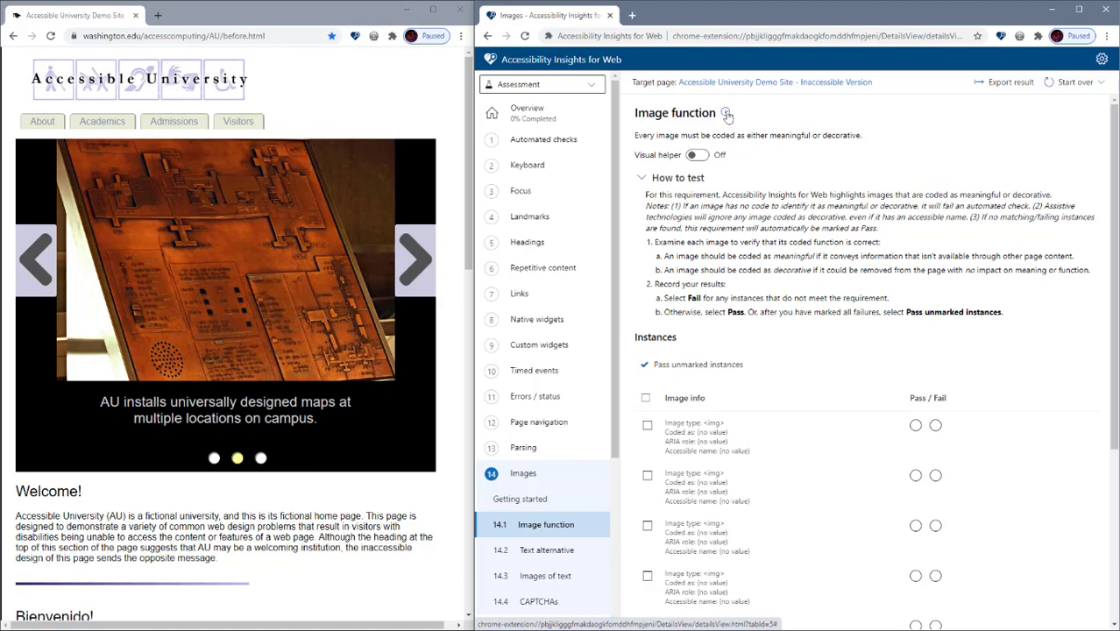
pyautogui.click(727, 116)
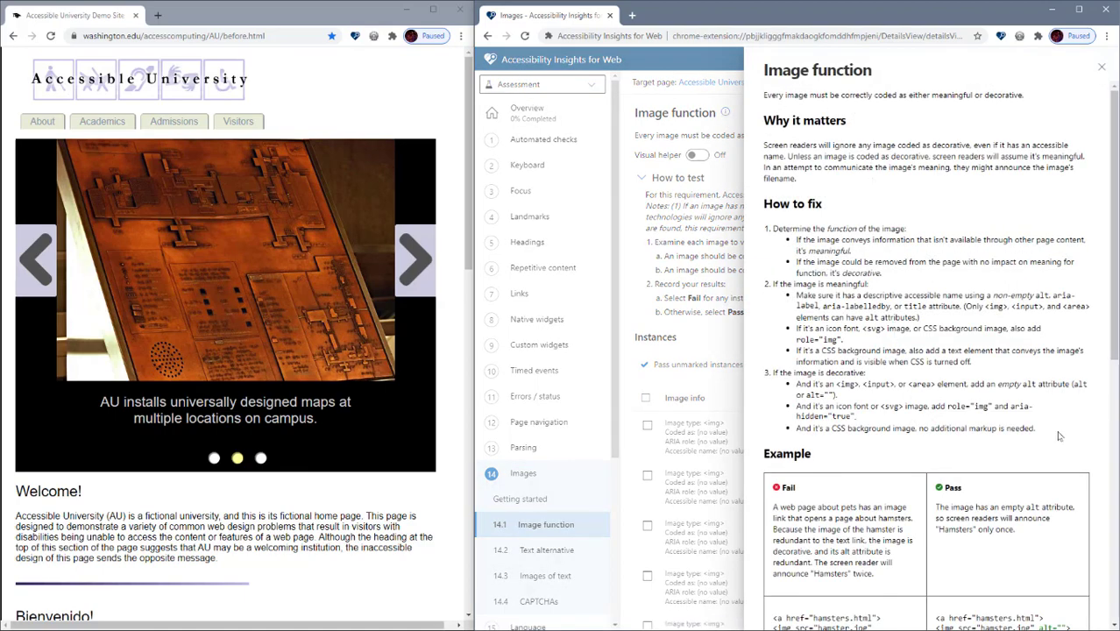
pyautogui.scroll(-3)
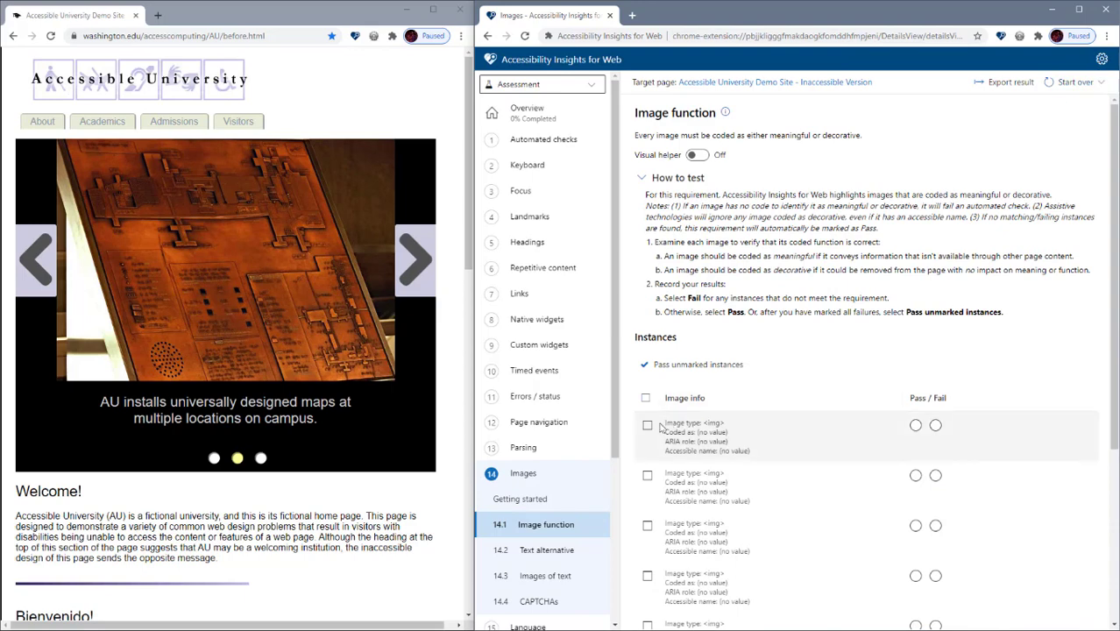
pyautogui.click(697, 155)
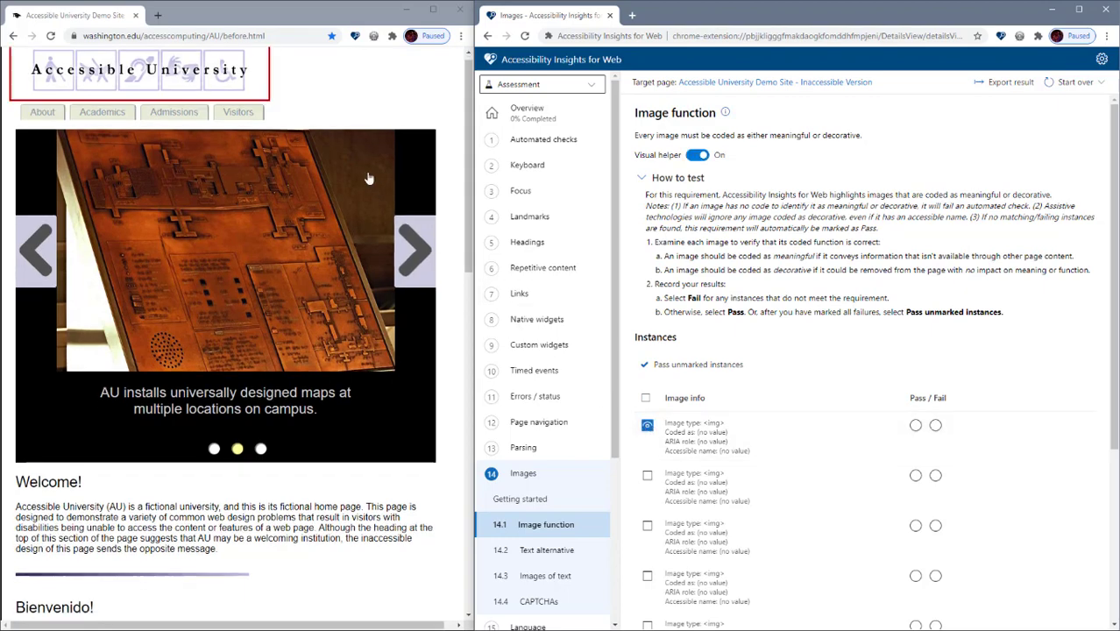